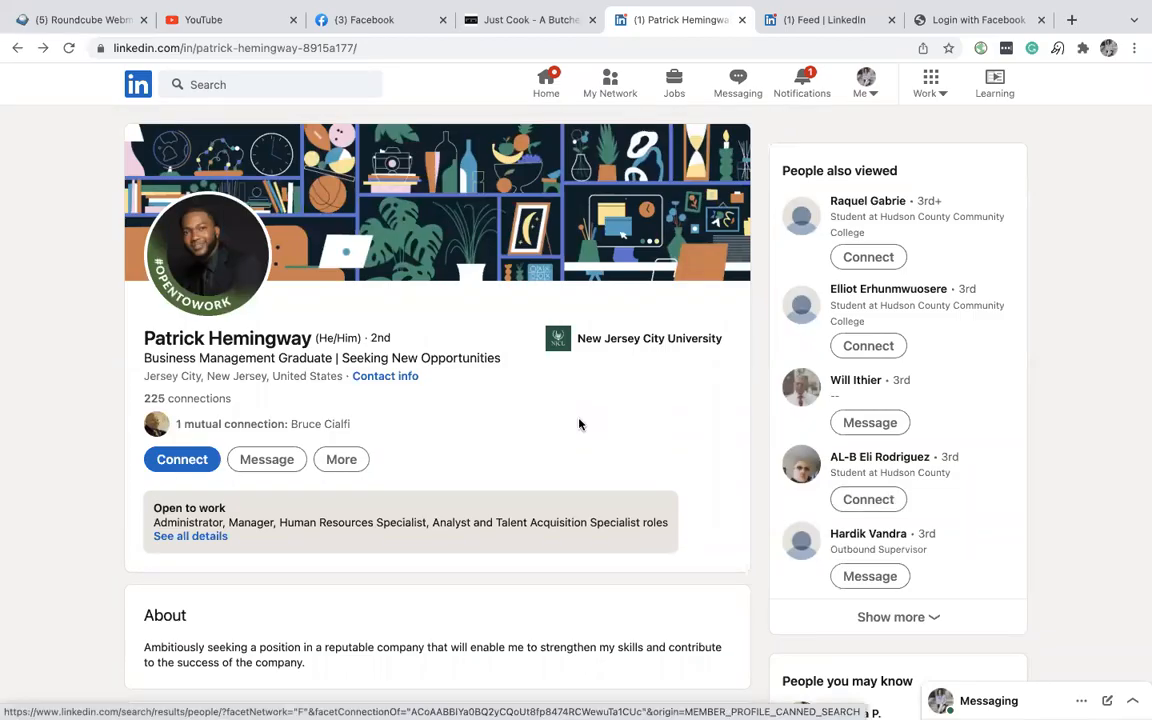
left_click(830, 20)
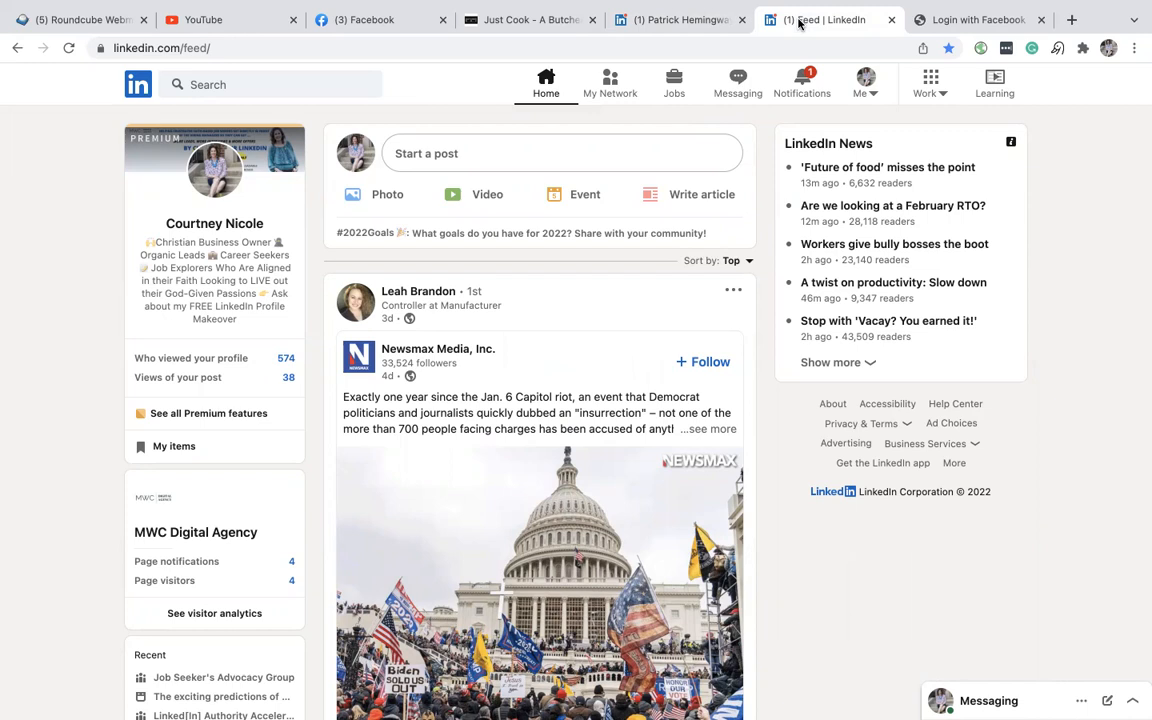
mouse_move(628, 36)
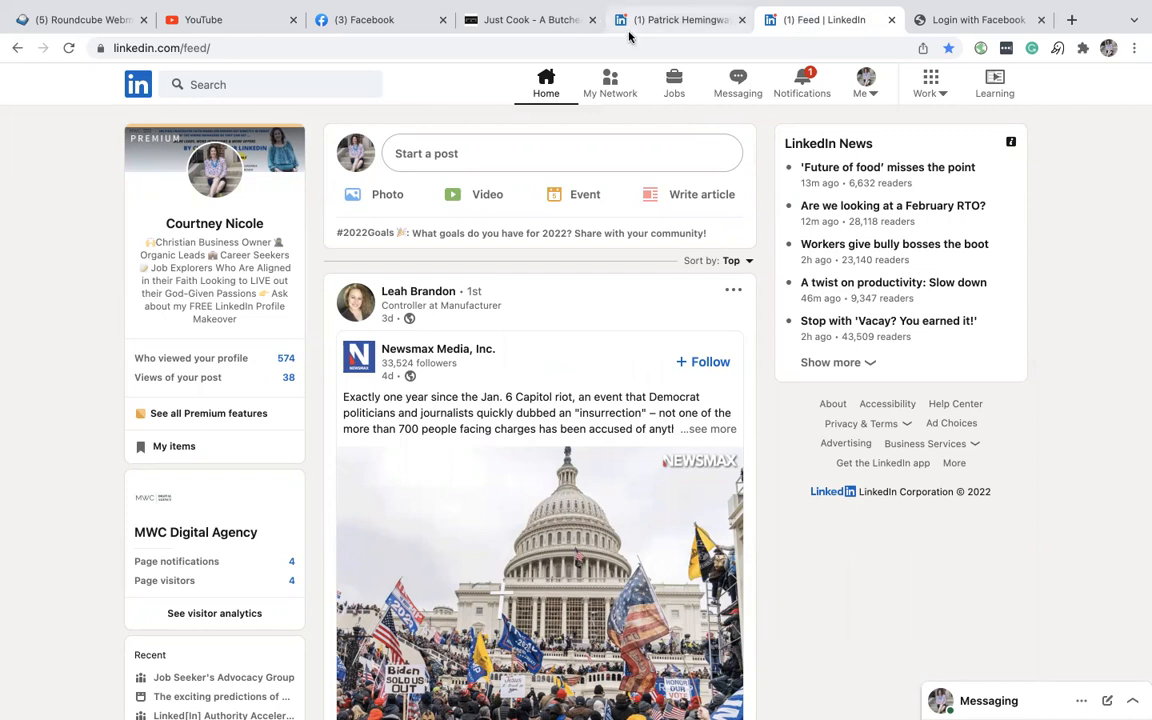
Rerun the recent search 'seeking senior level human resource position' from the search bar.
left_click(270, 84)
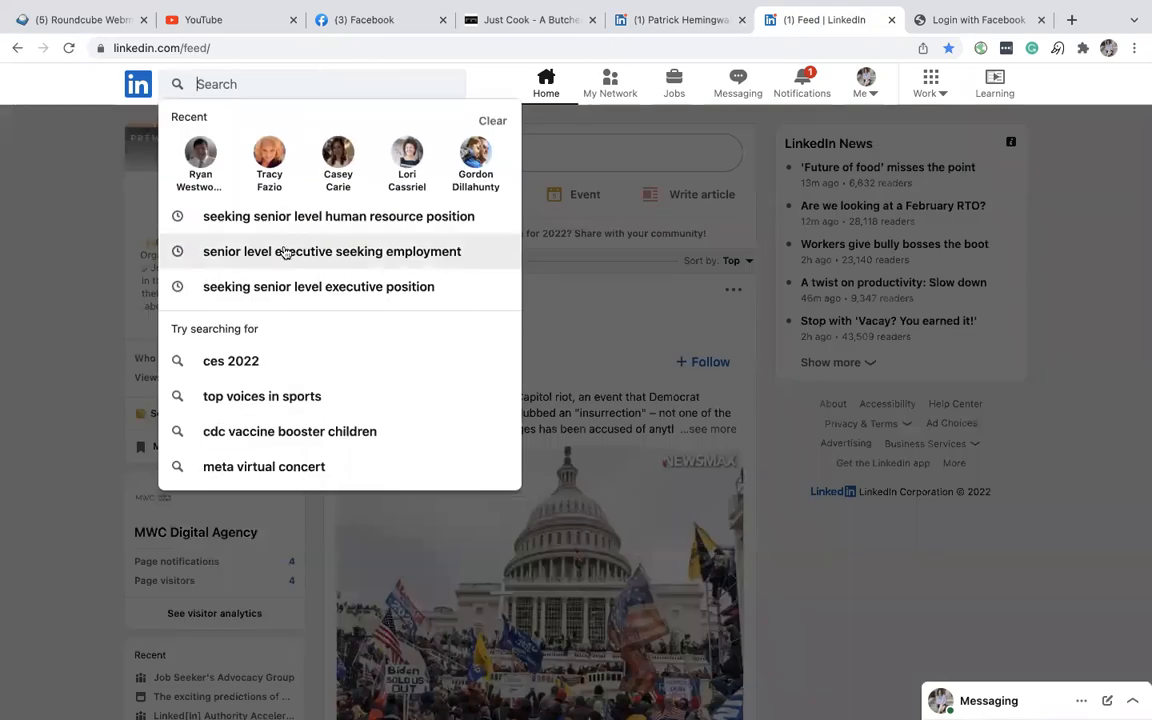
left_click(340, 216)
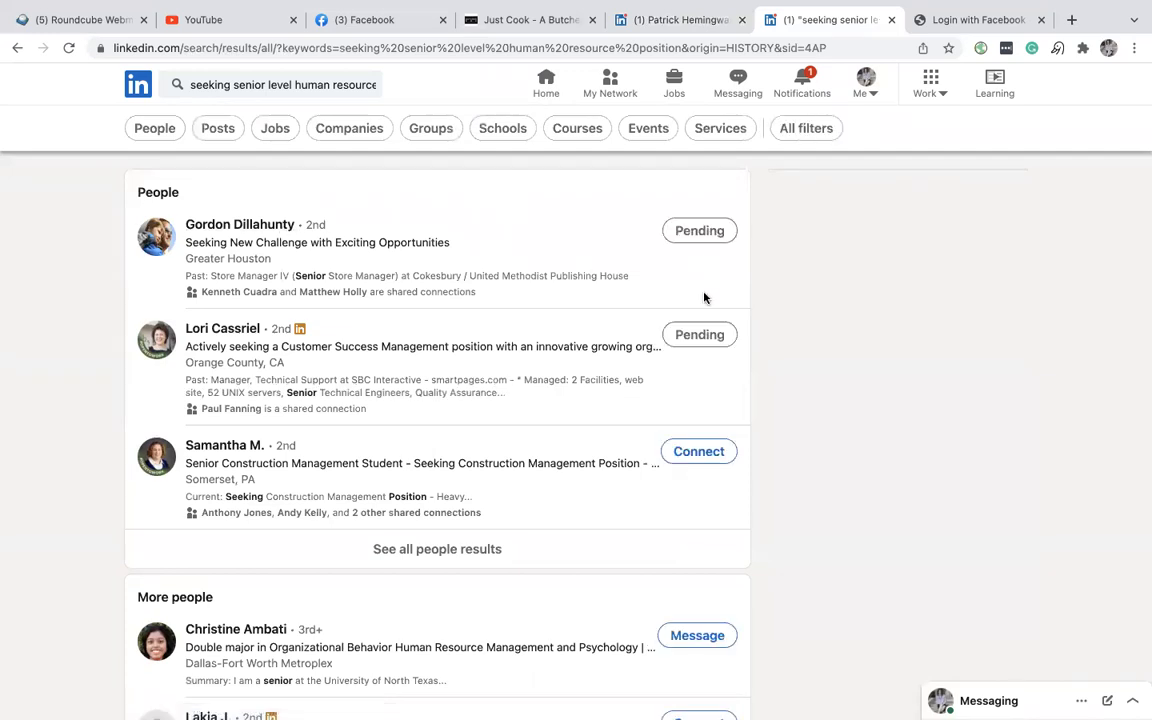
mouse_move(696, 636)
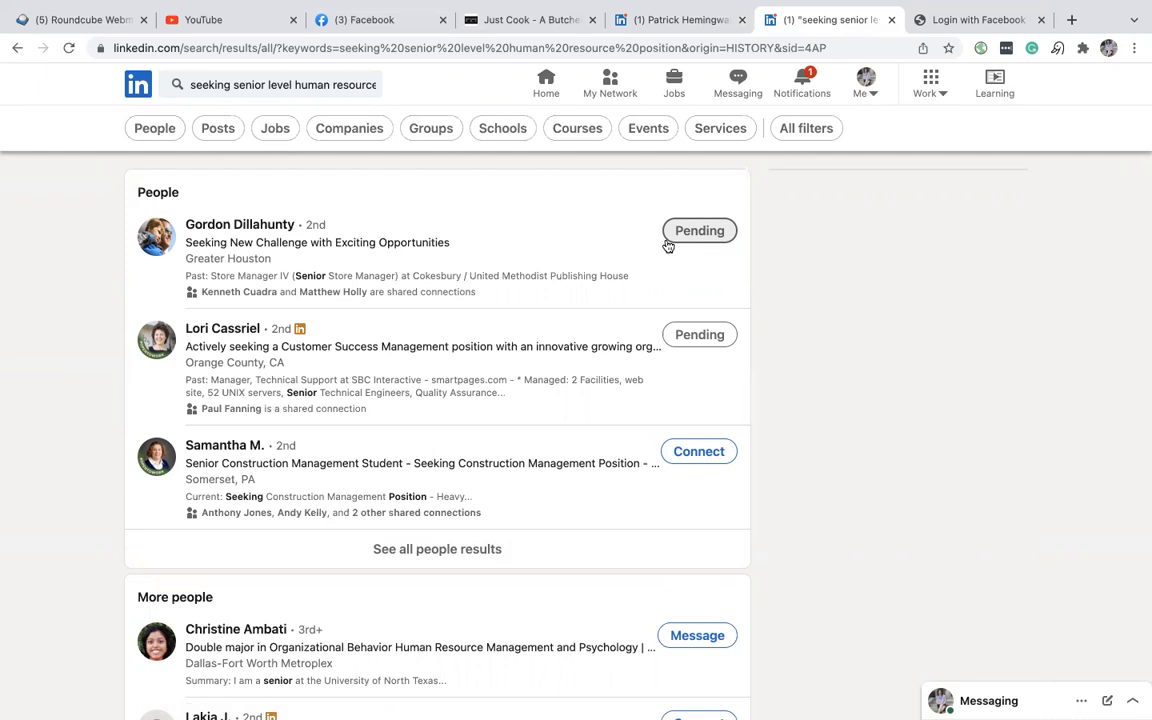
left_click(680, 20)
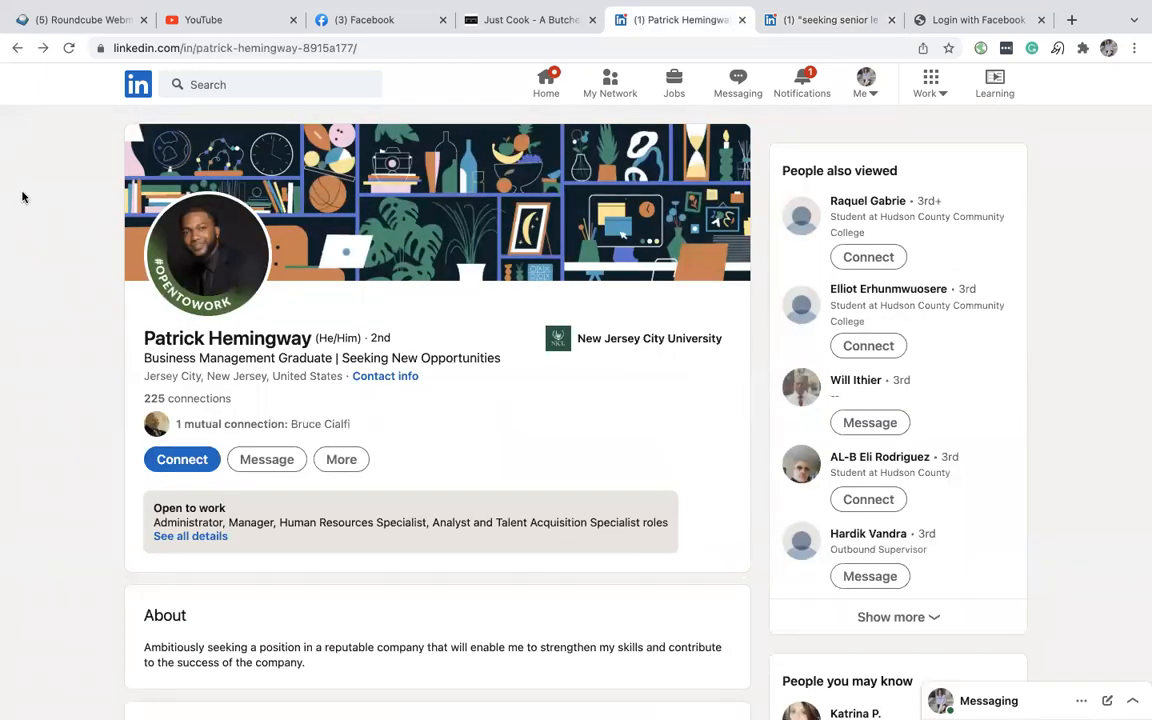
scroll("down", 3)
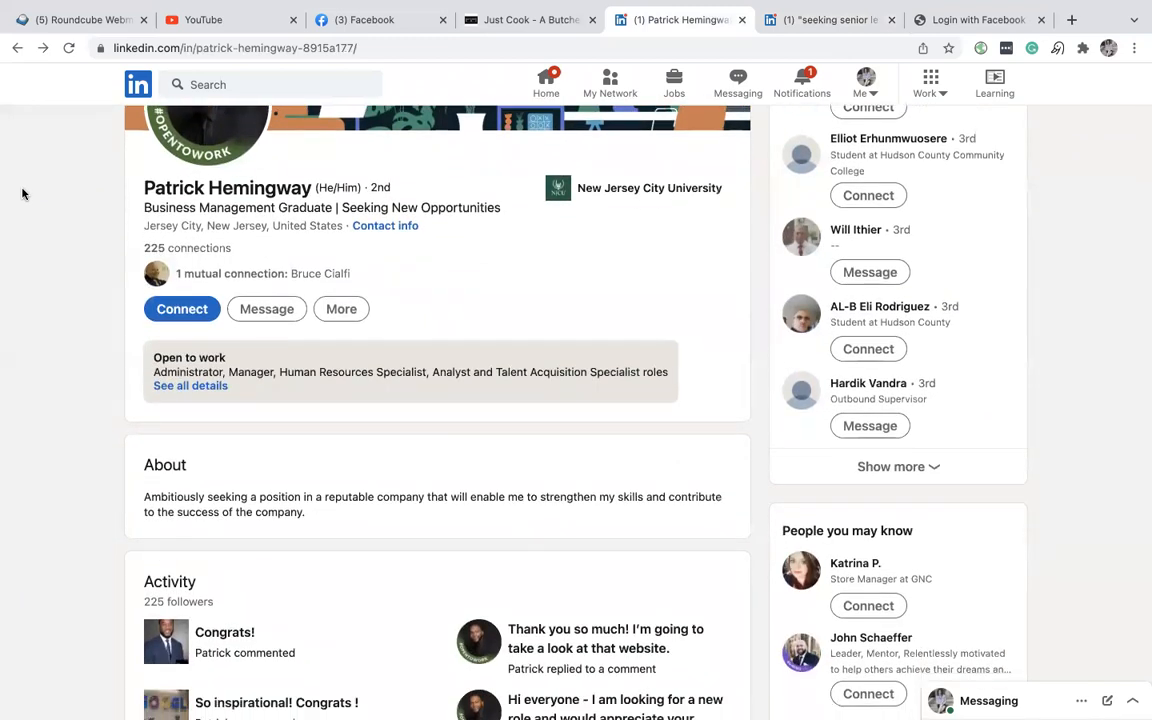
scroll("down", 3)
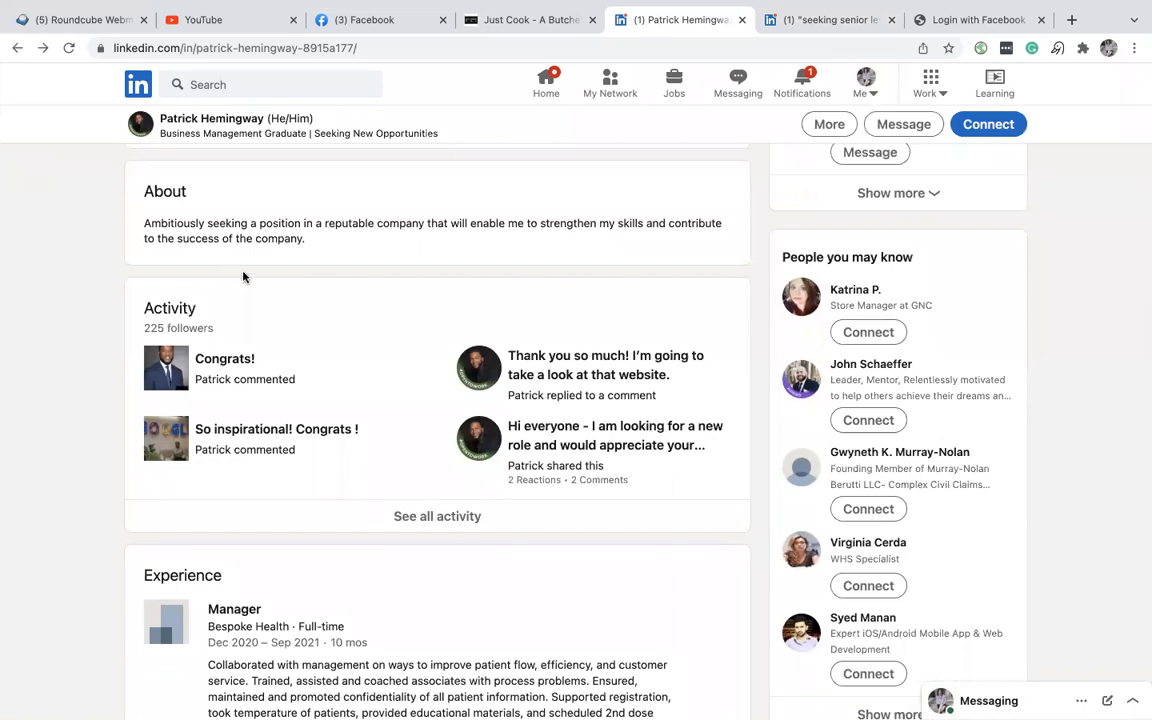
mouse_move(96, 388)
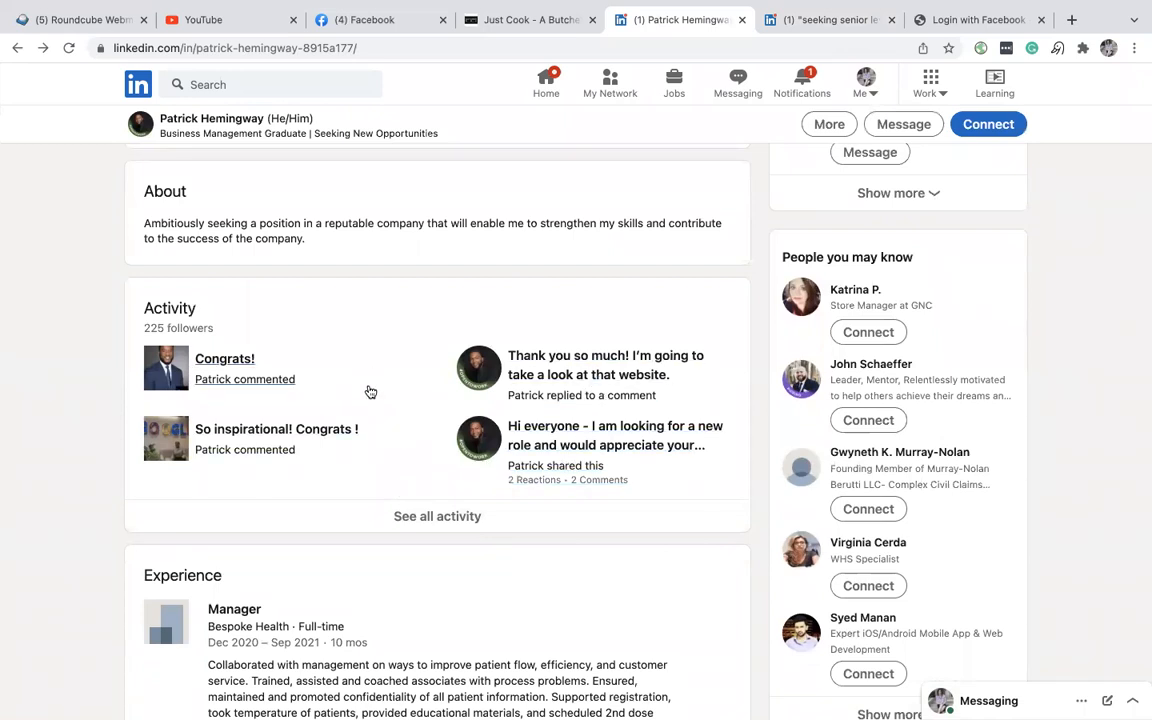
left_click(436, 516)
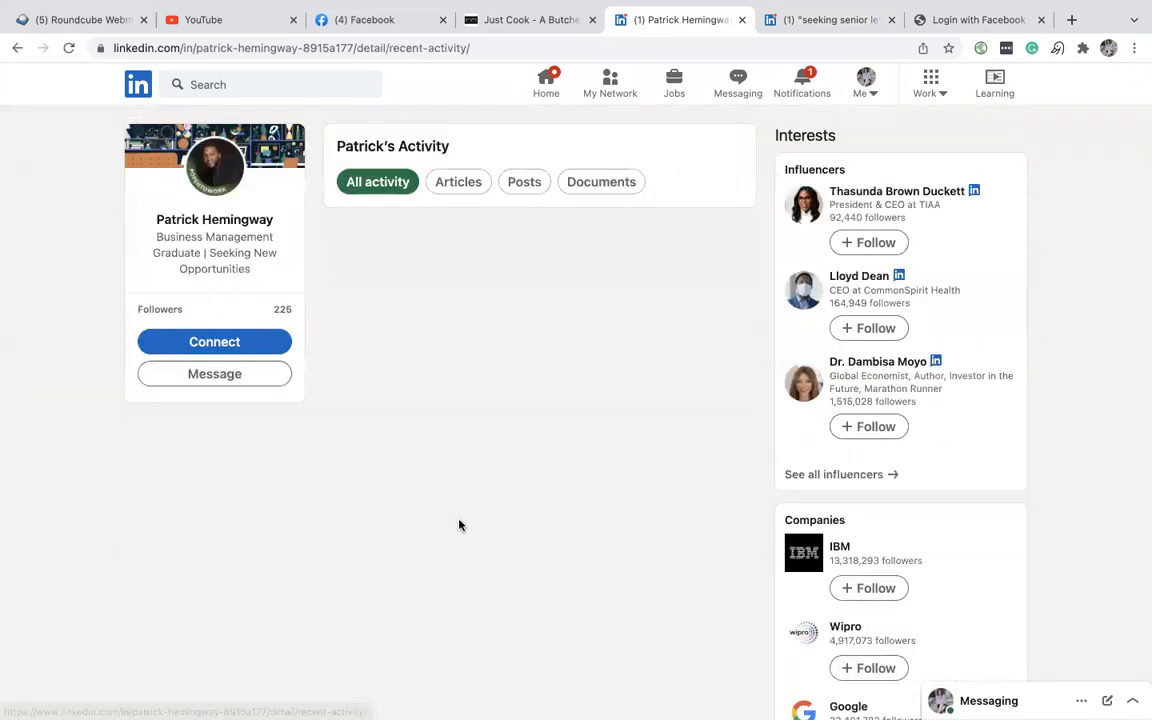
left_click(376, 180)
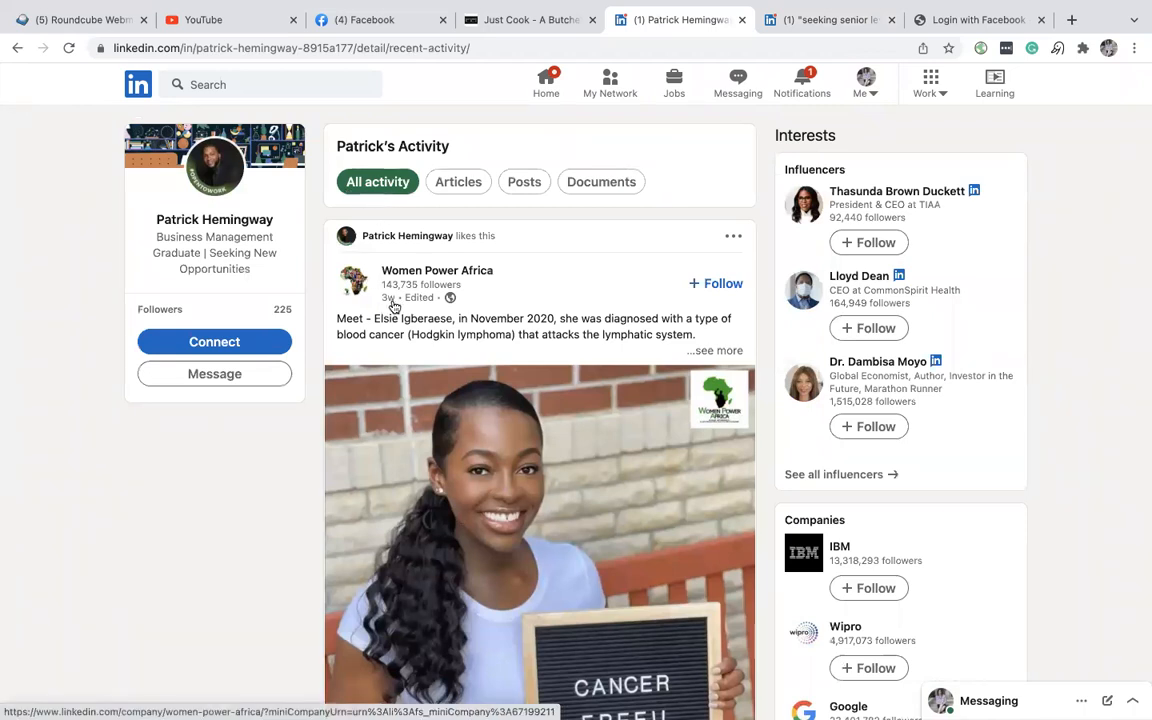
left_click(524, 180)
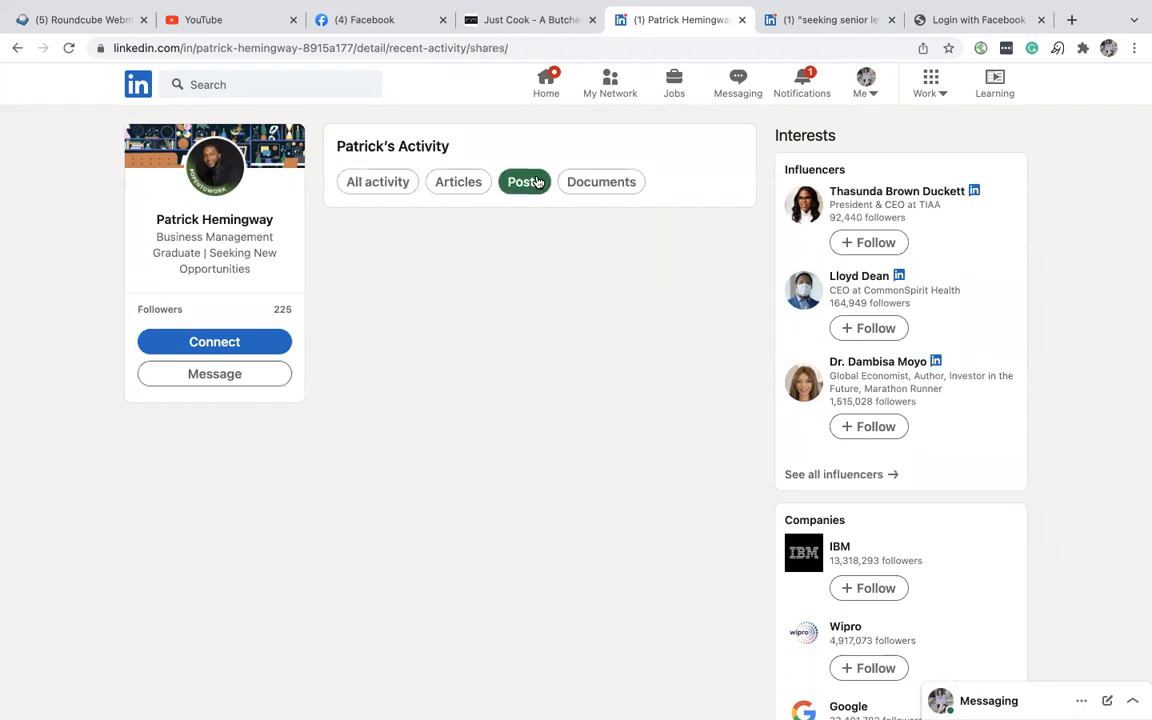
left_click(524, 180)
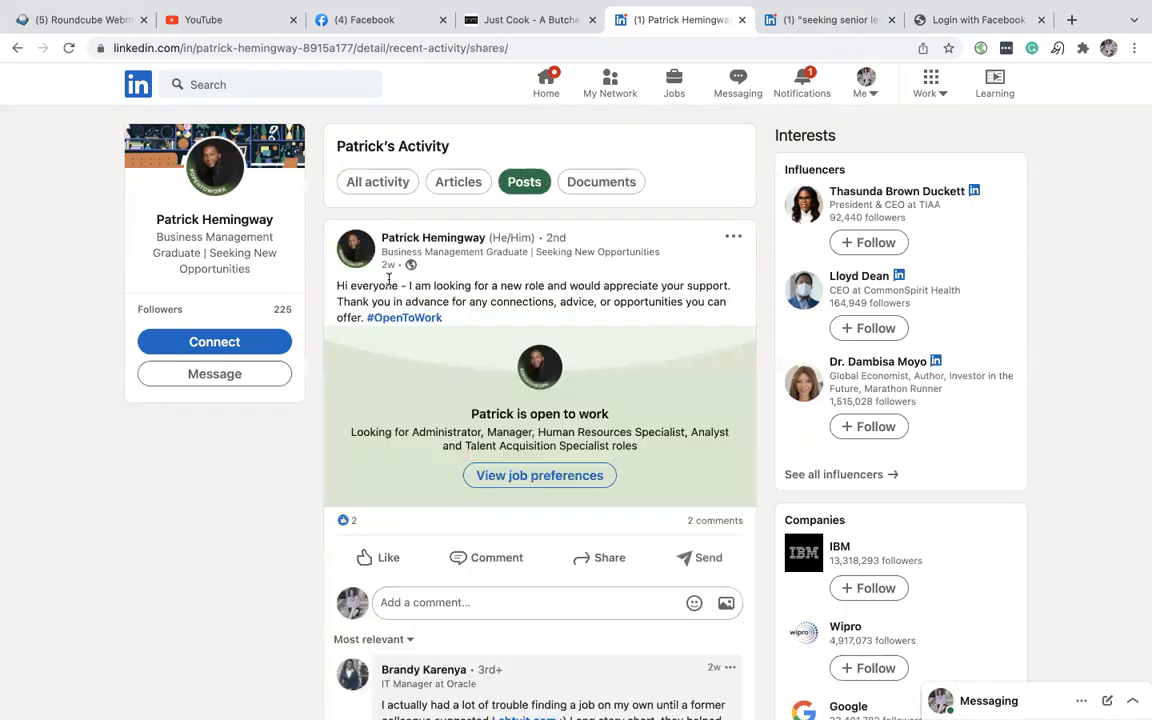
mouse_move(376, 460)
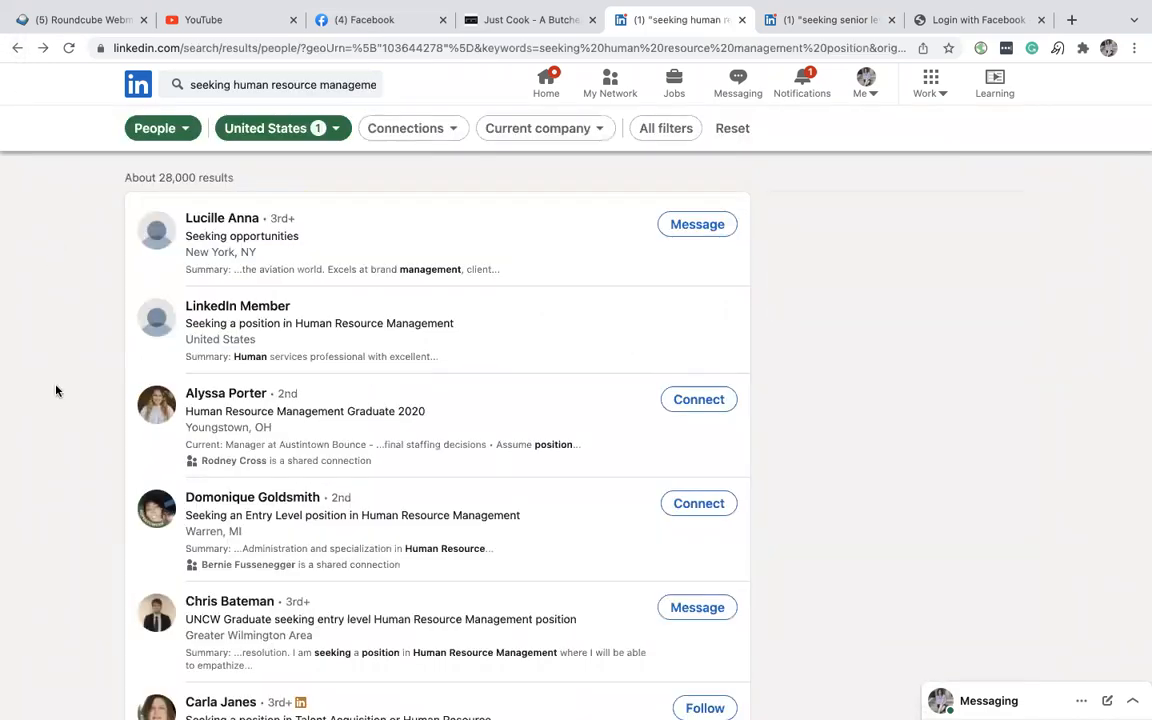
scroll("down", 3)
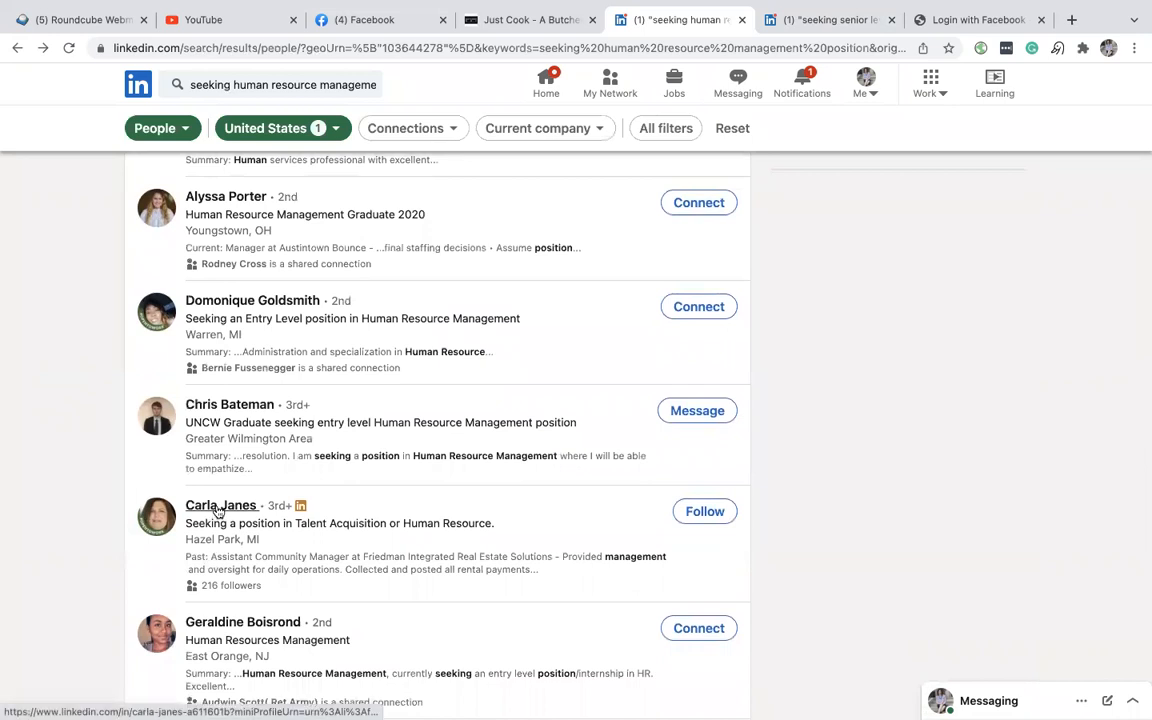
left_click(220, 504)
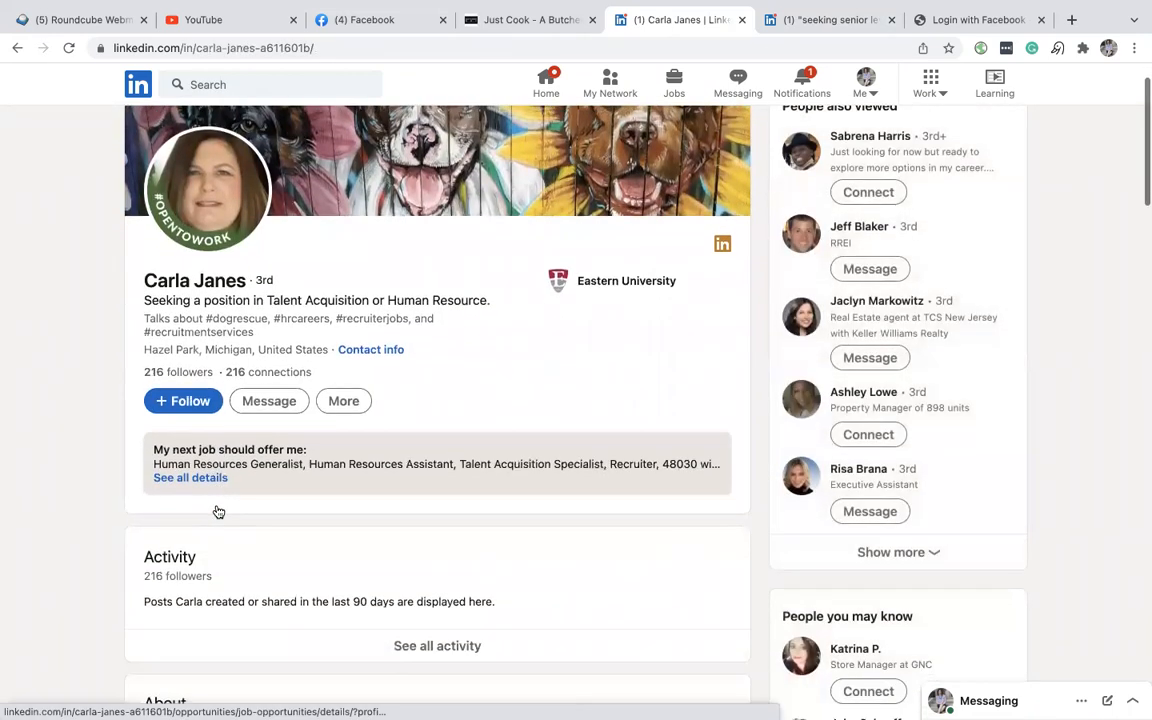
scroll("down", 3)
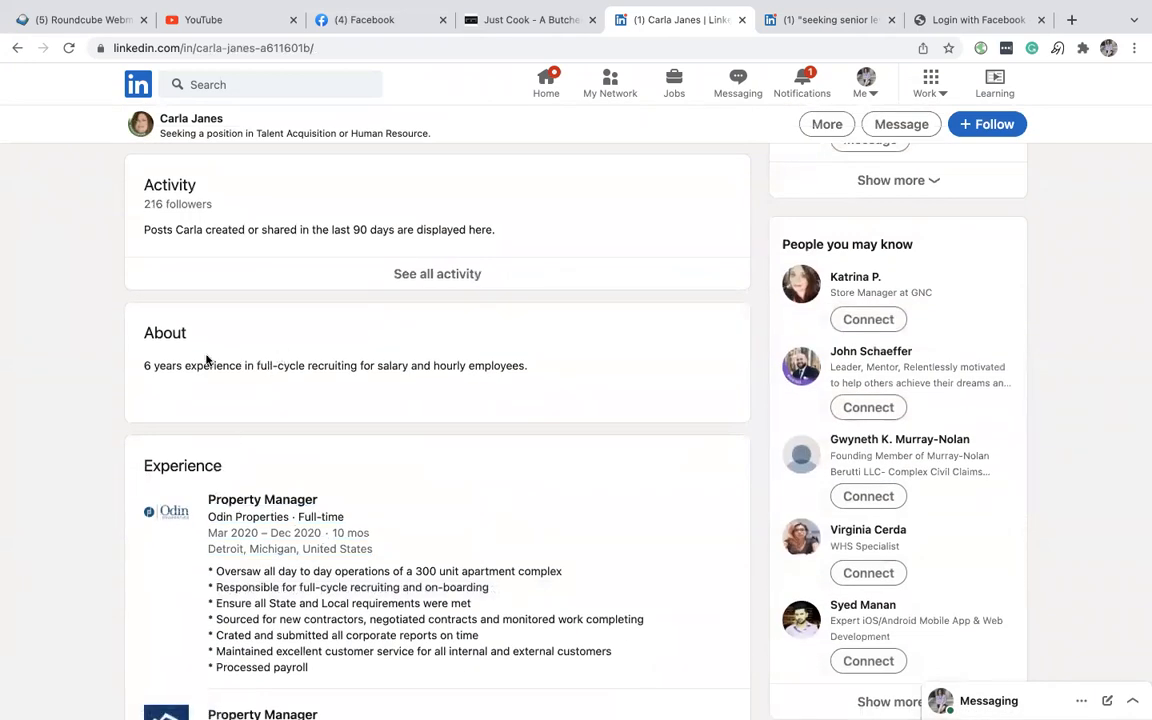
mouse_move(464, 258)
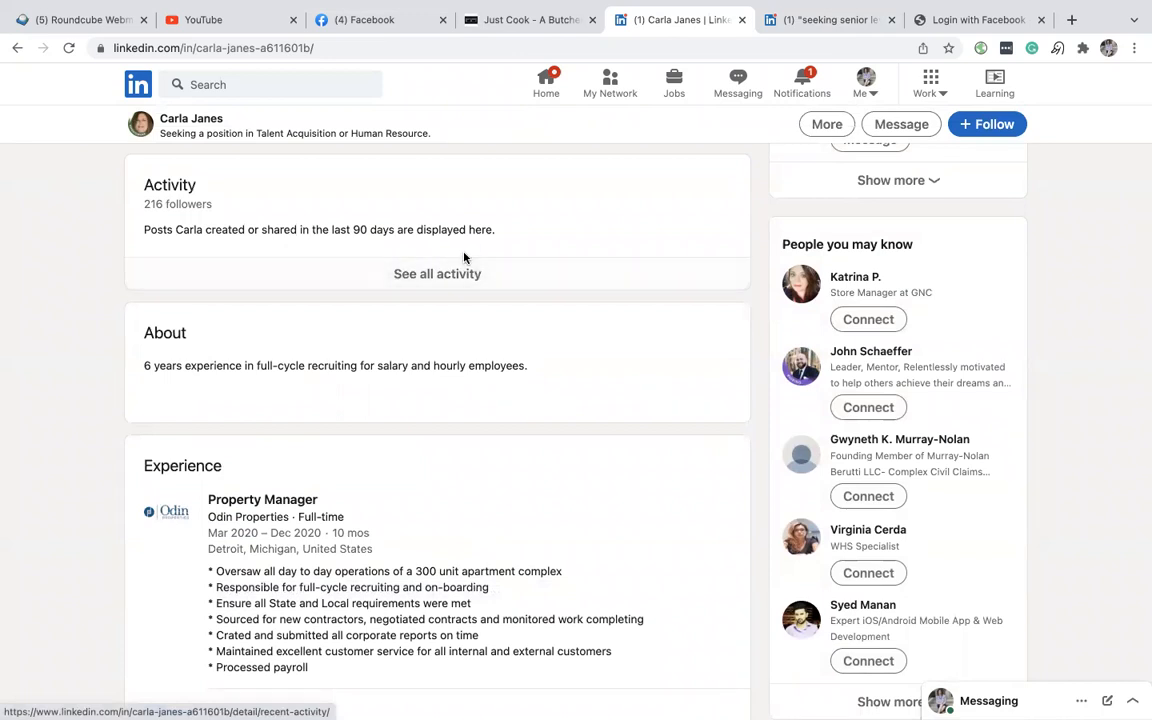
scroll("down", 3)
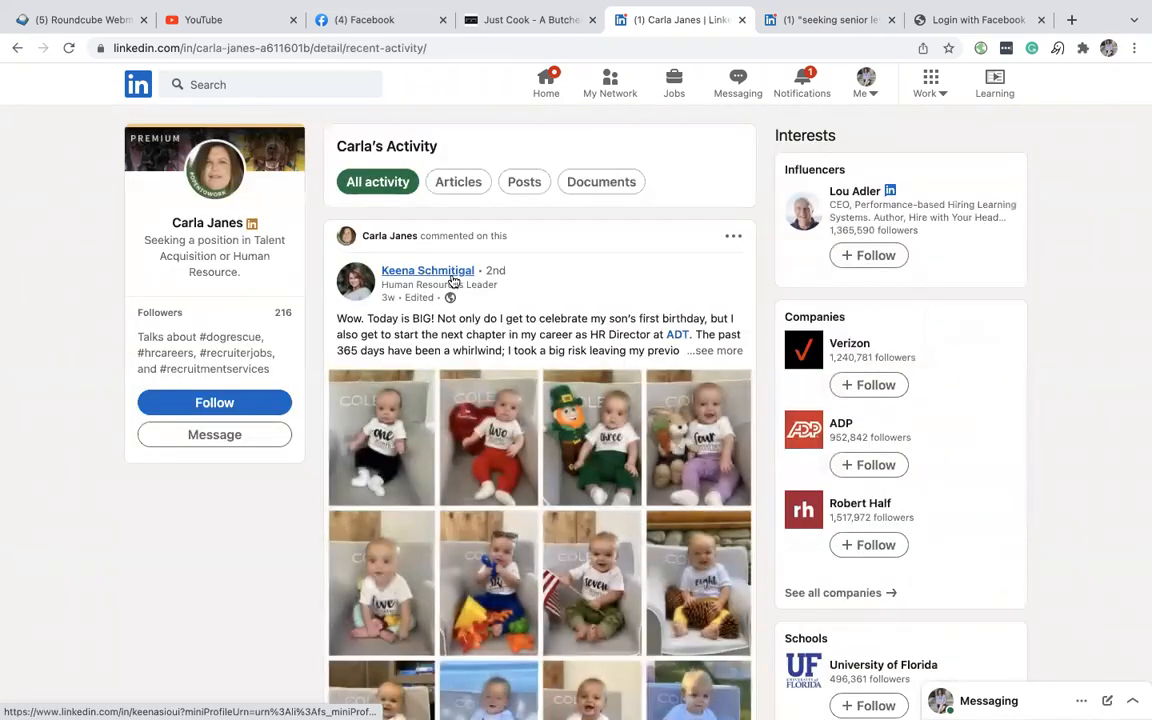
mouse_move(390, 302)
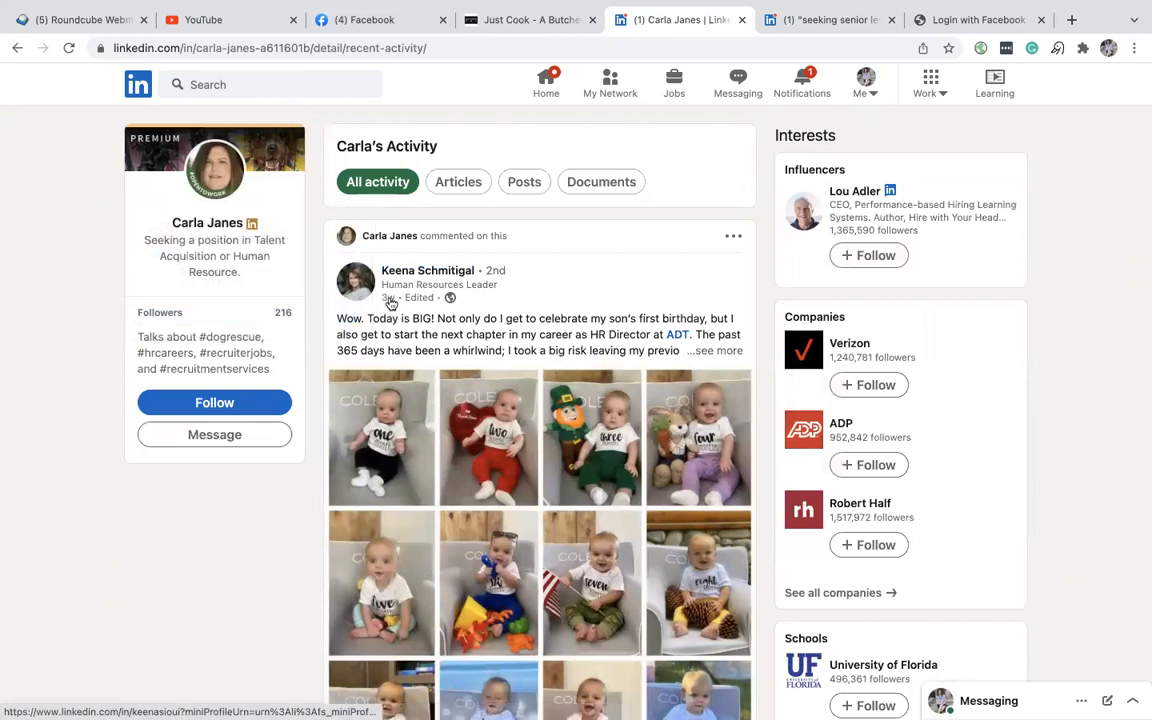
left_click(524, 182)
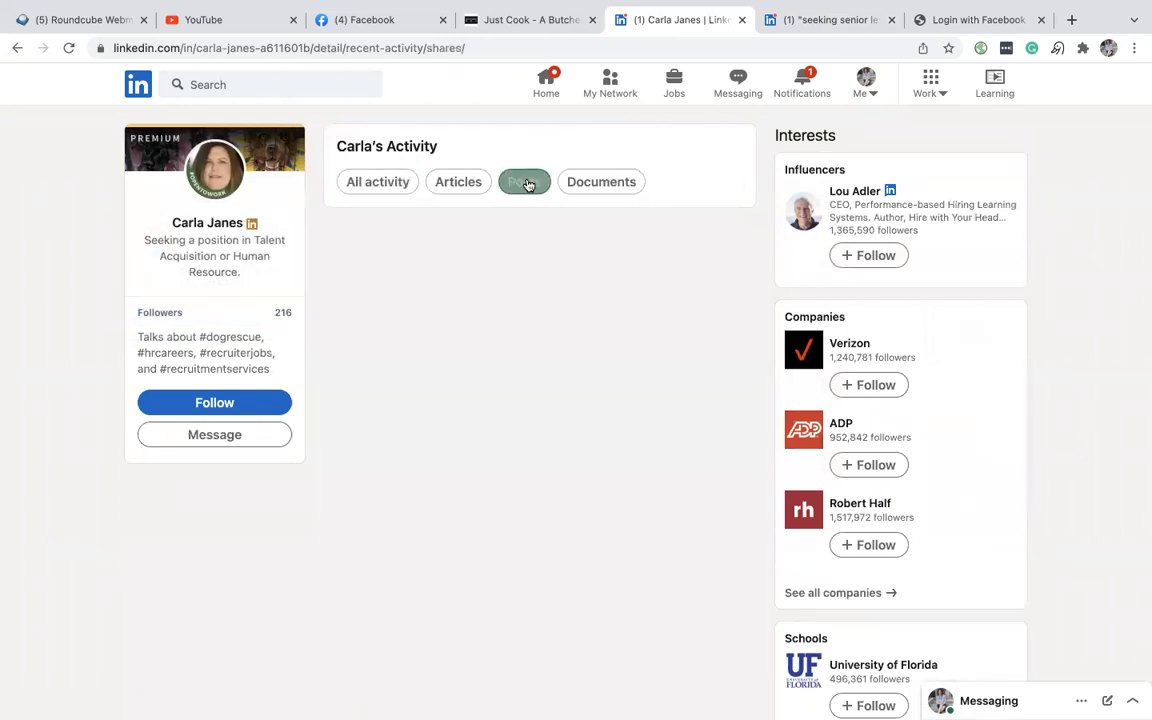
left_click(524, 180)
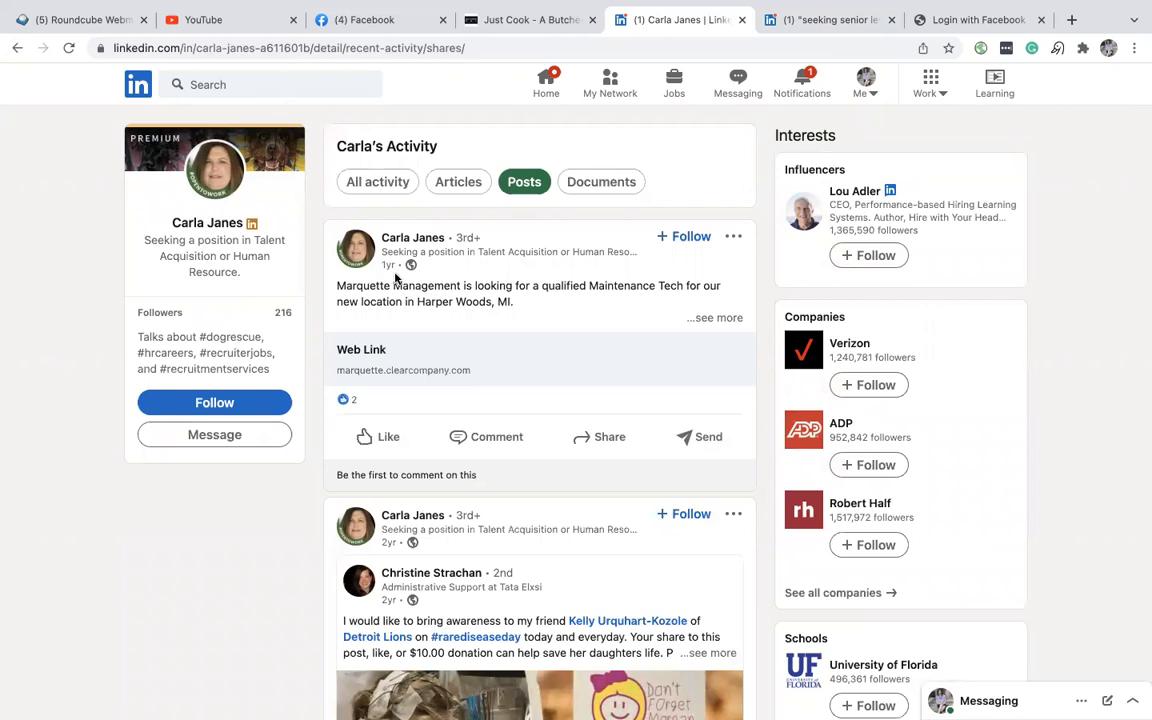
left_click(376, 180)
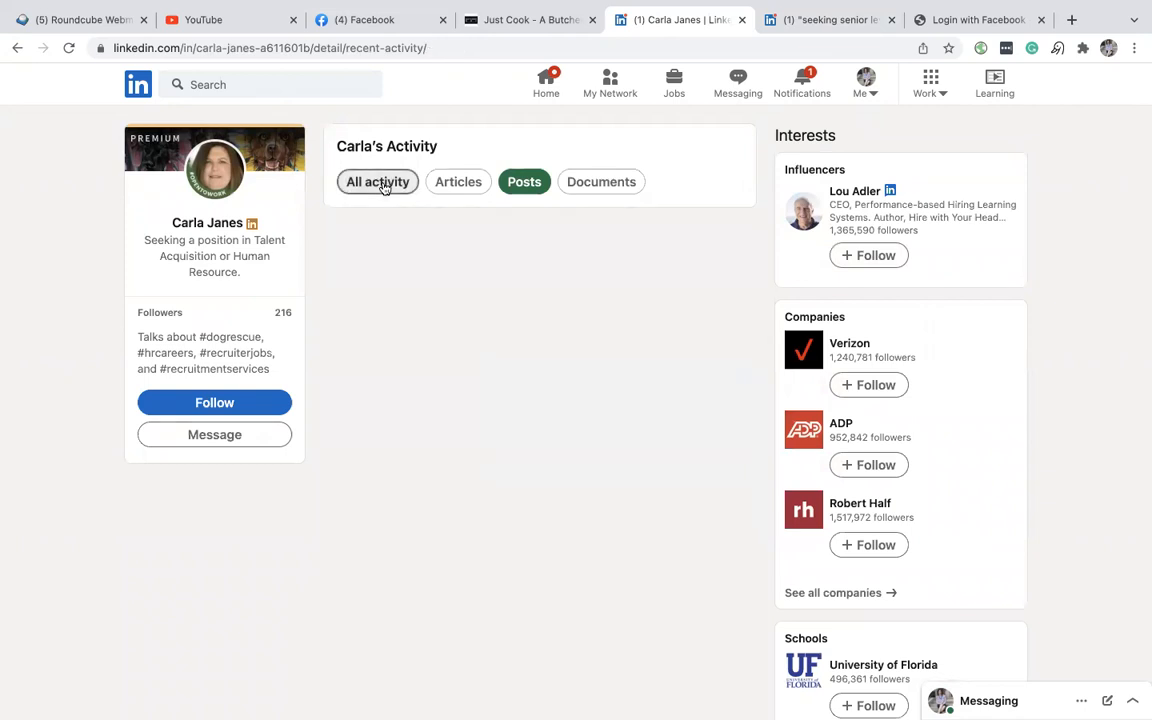
left_click(376, 180)
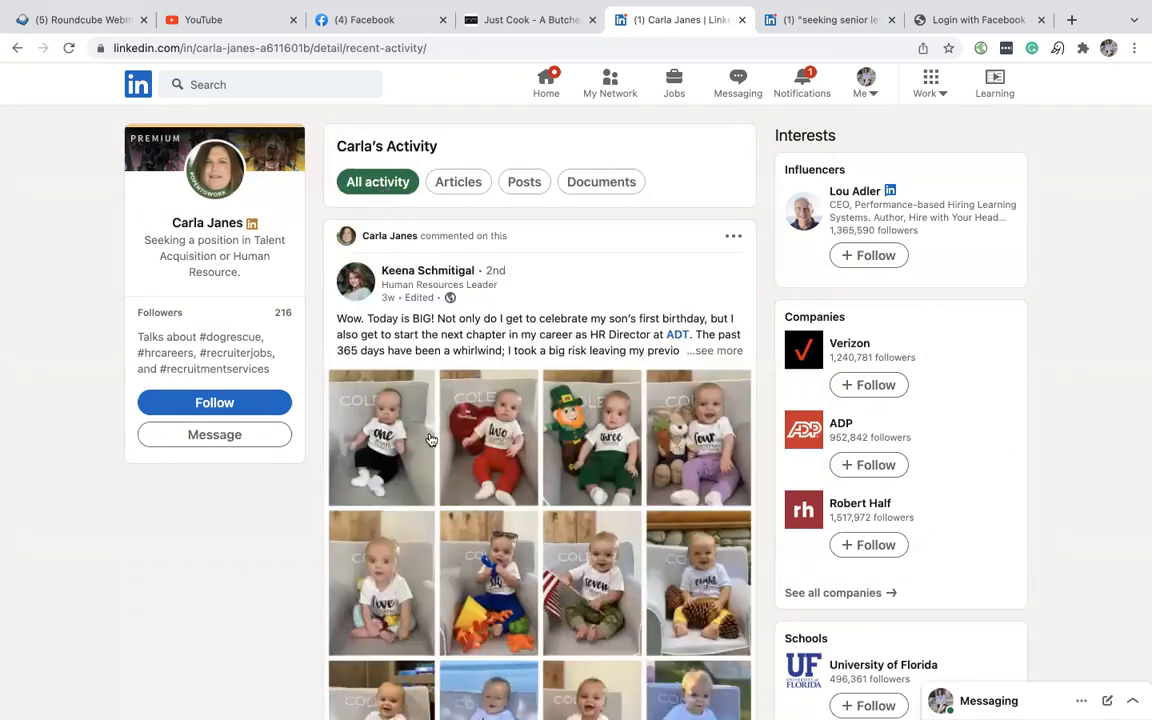
scroll("down", 3)
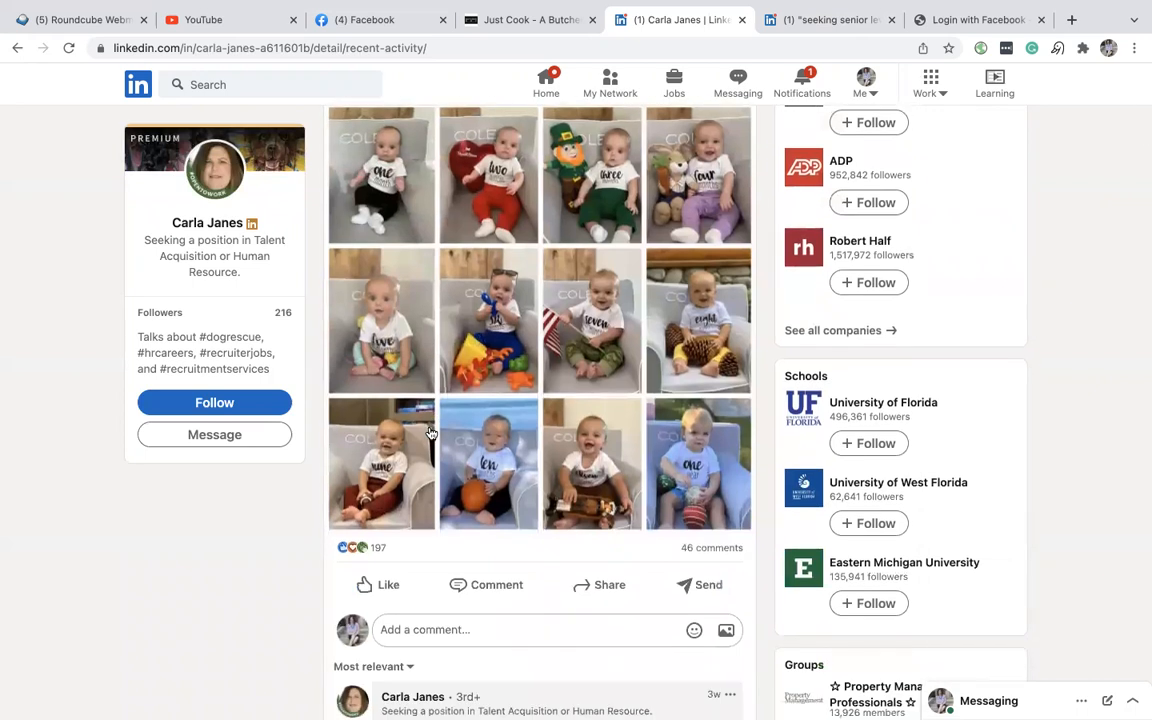
mouse_move(436, 624)
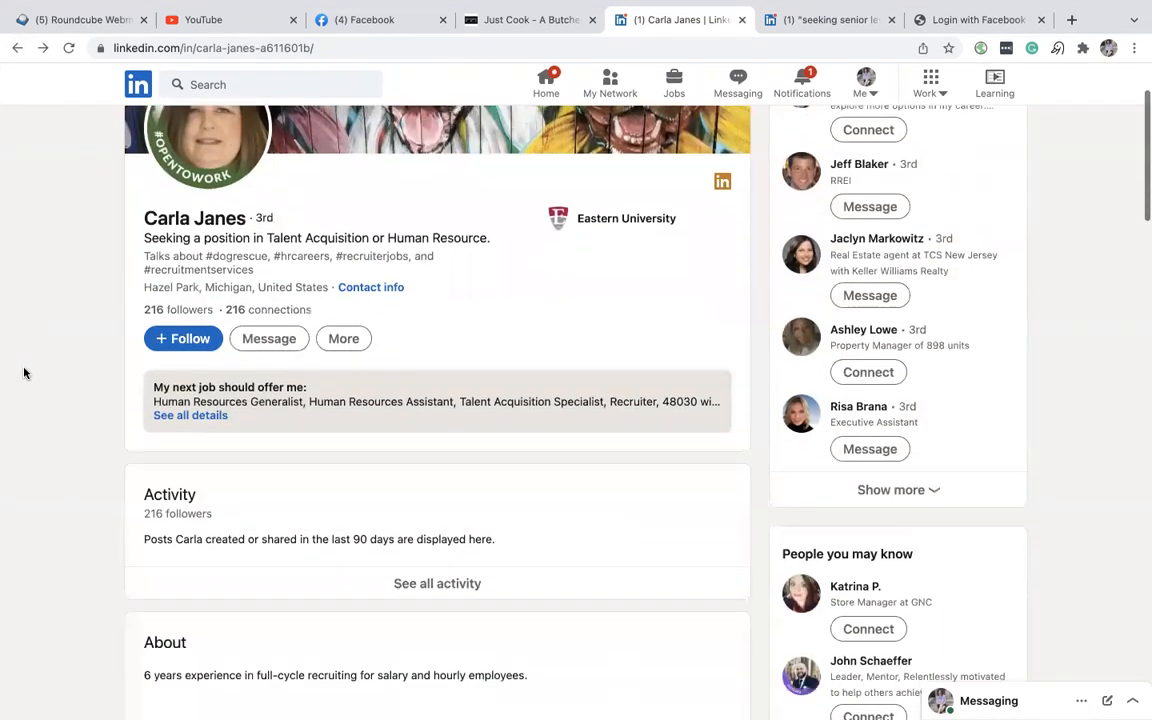
scroll("down", 3)
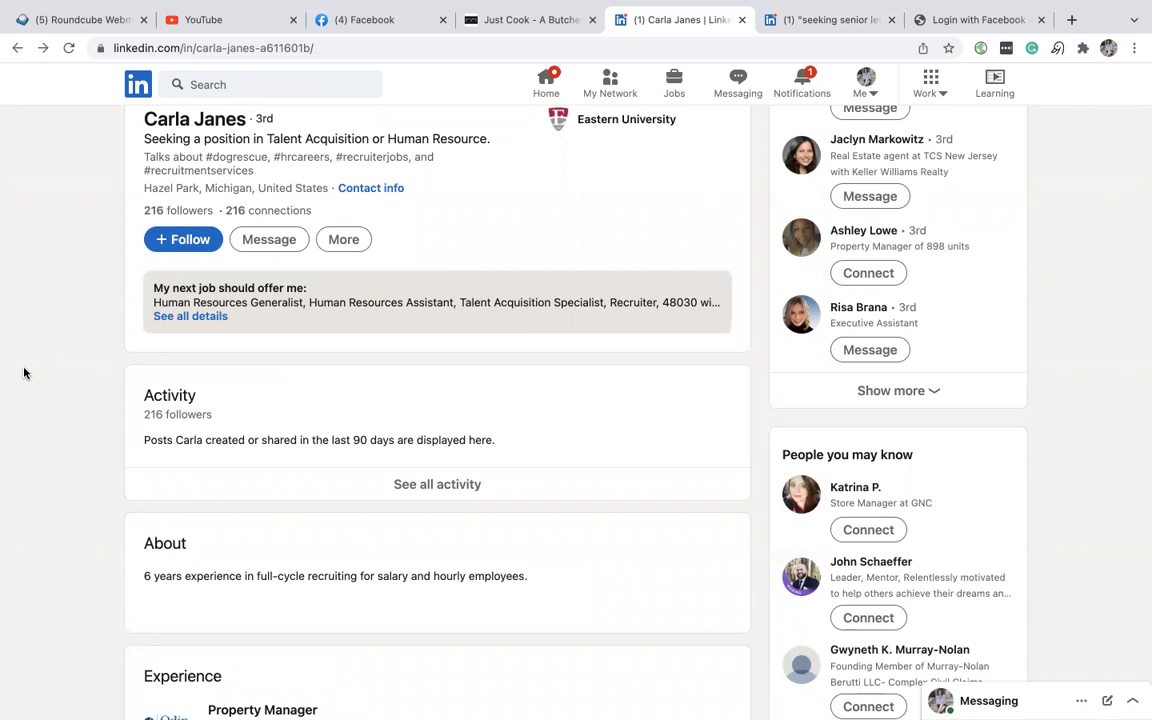
mouse_move(232, 464)
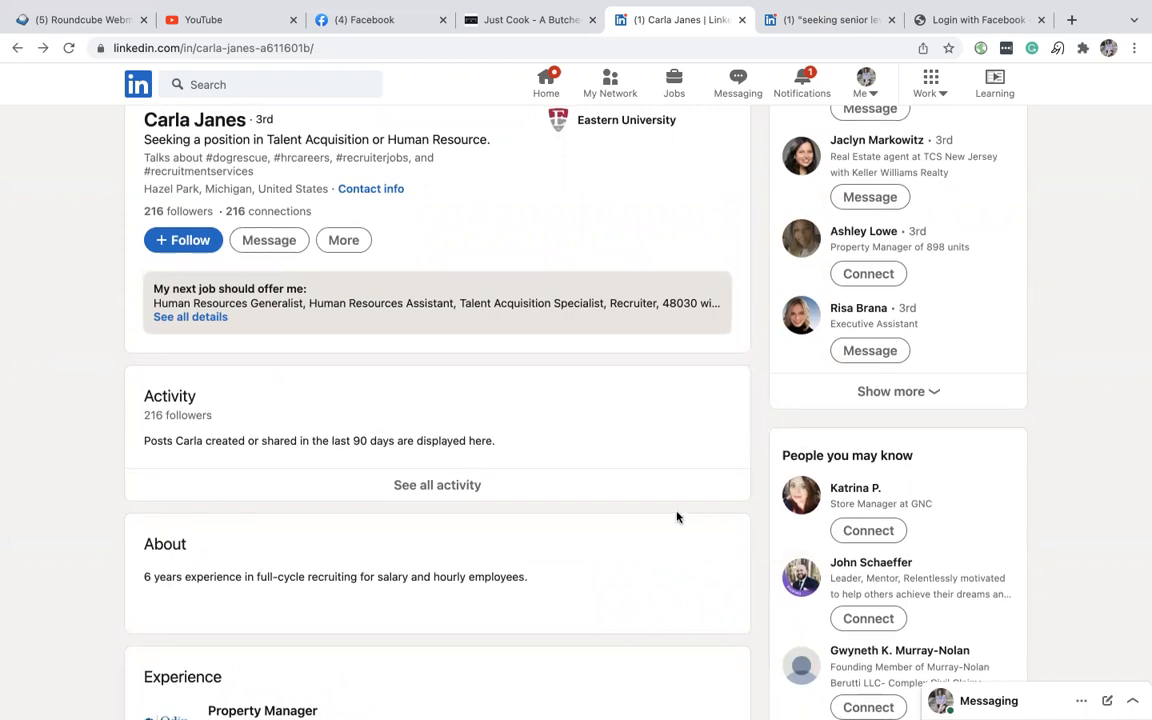
scroll("up", 3)
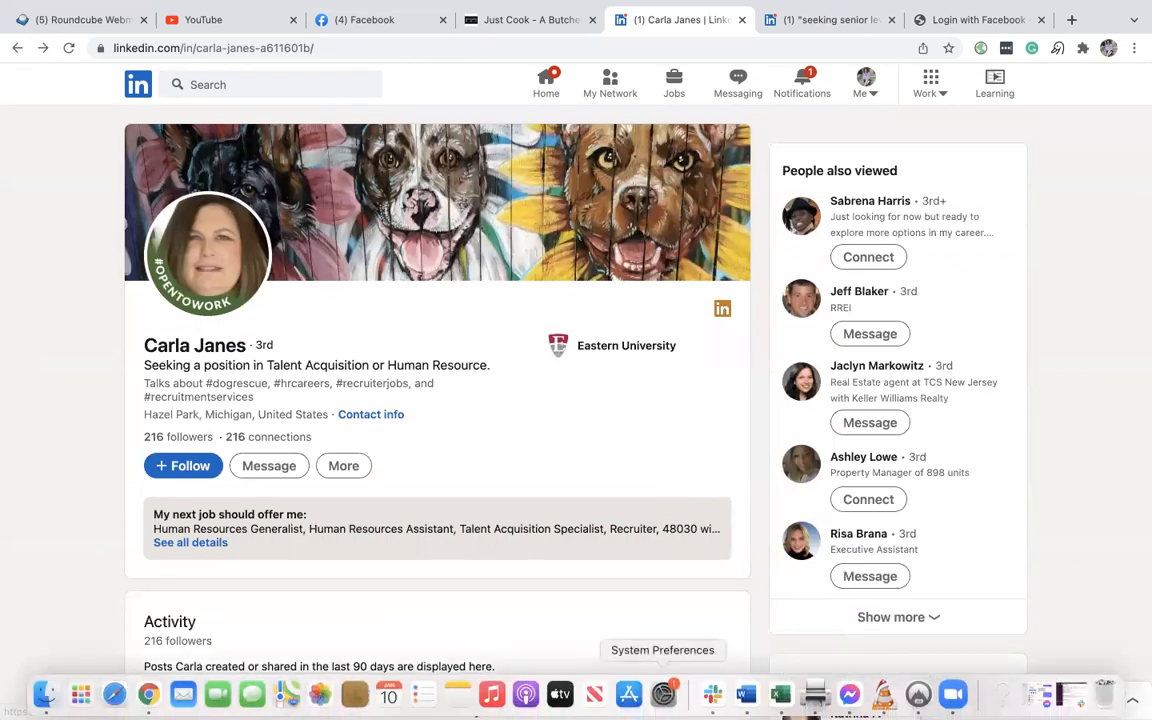